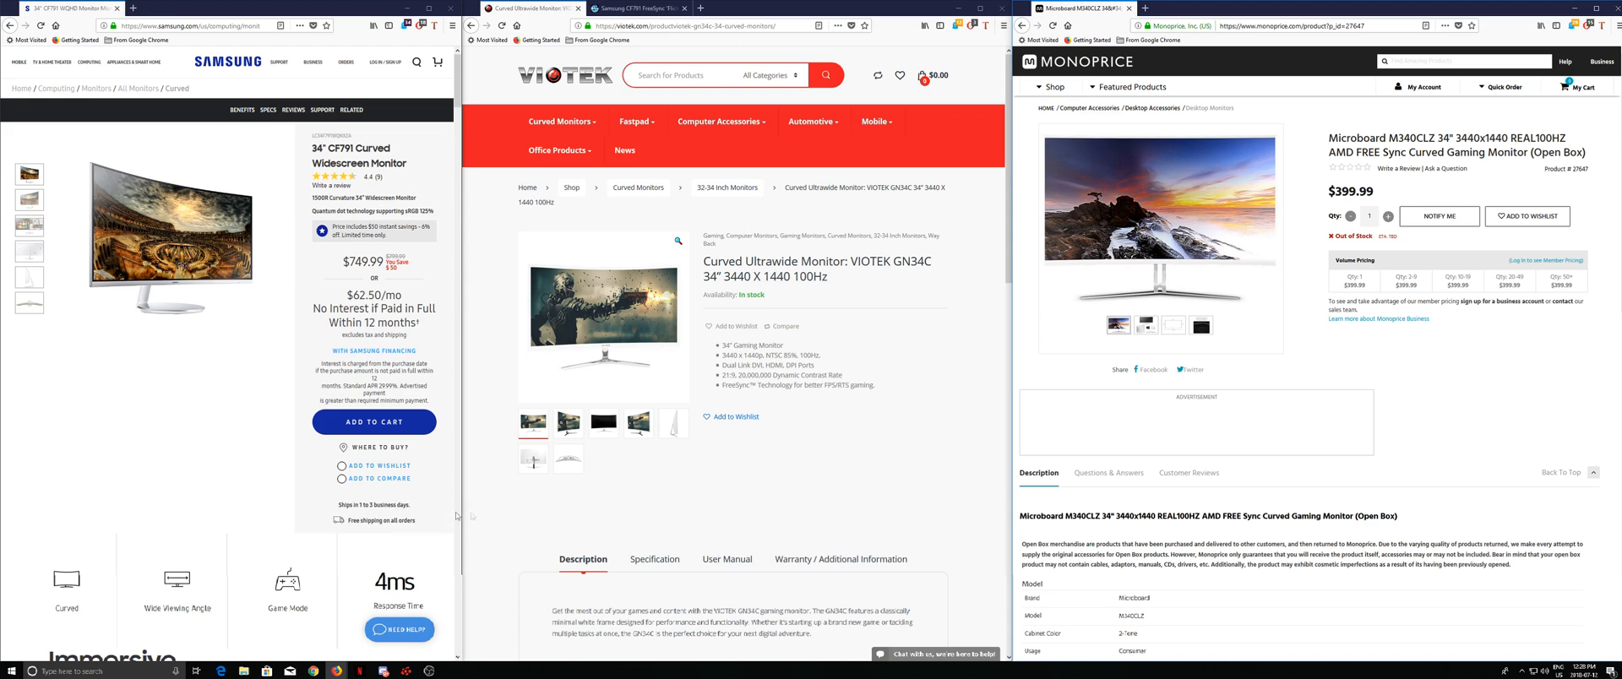
{"action": "mouse_move", "coordinate": [851, 482]}
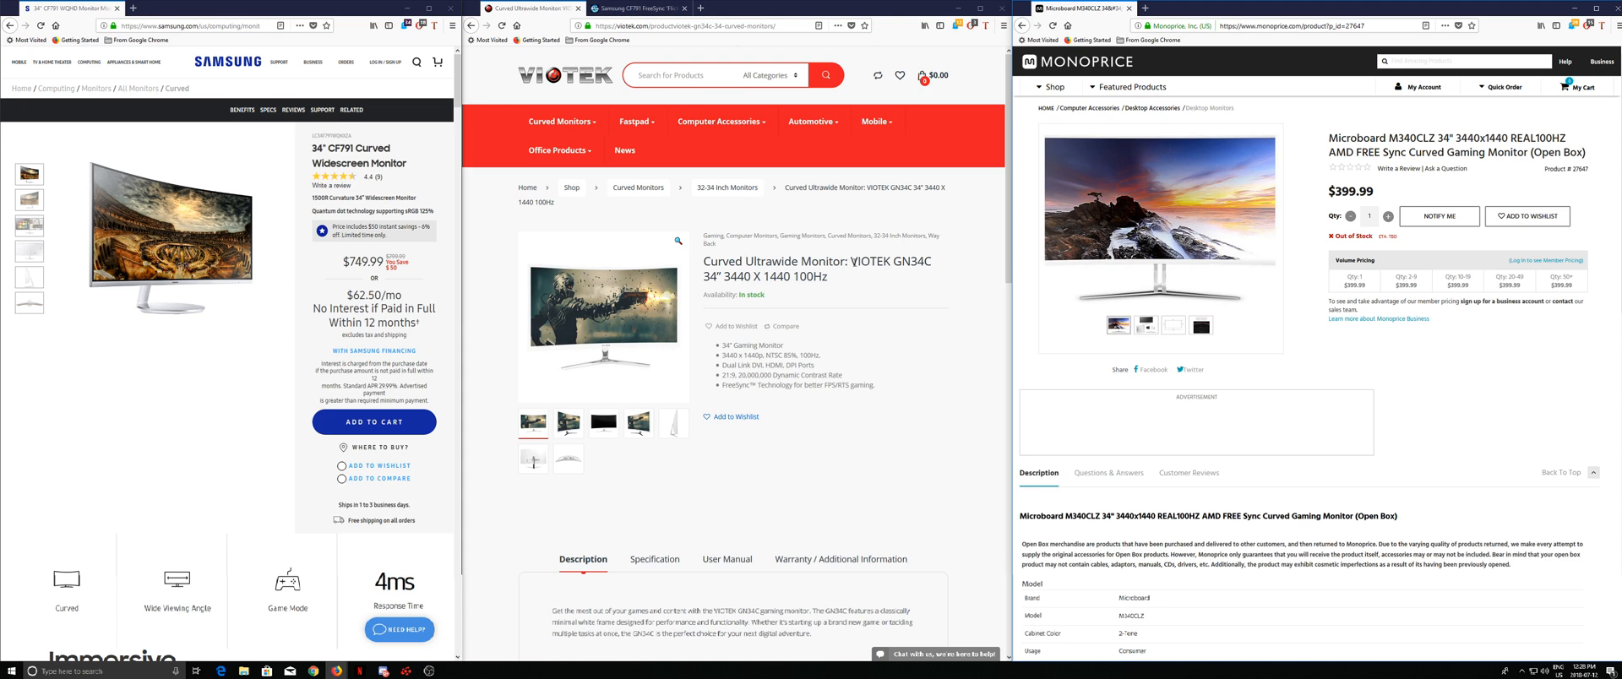
- Launch AMD Radeon Settings over the Samsung, Viotek and Monoprice monitor pages
{"action": "double_click", "coordinate": [895, 262]}
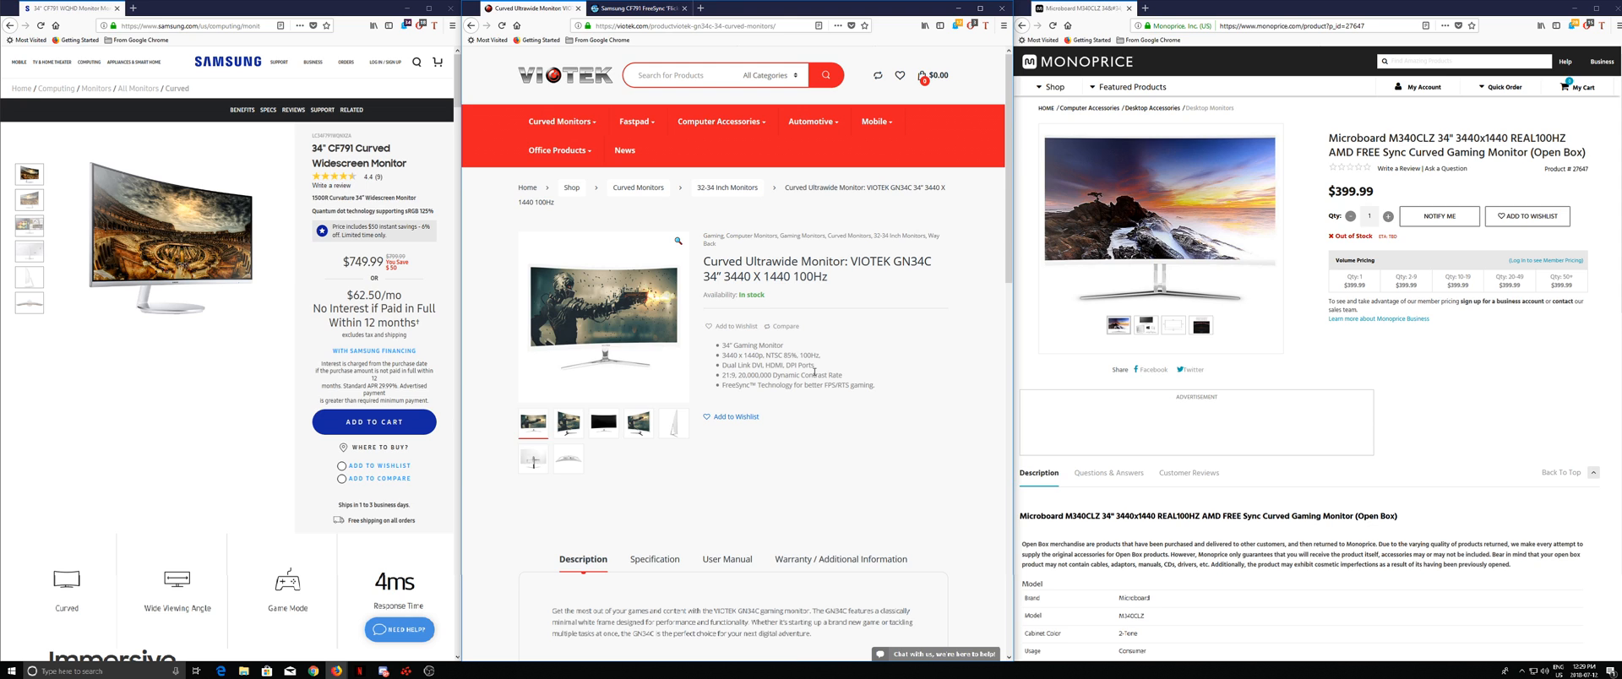
{"action": "mouse_move", "coordinate": [620, 248]}
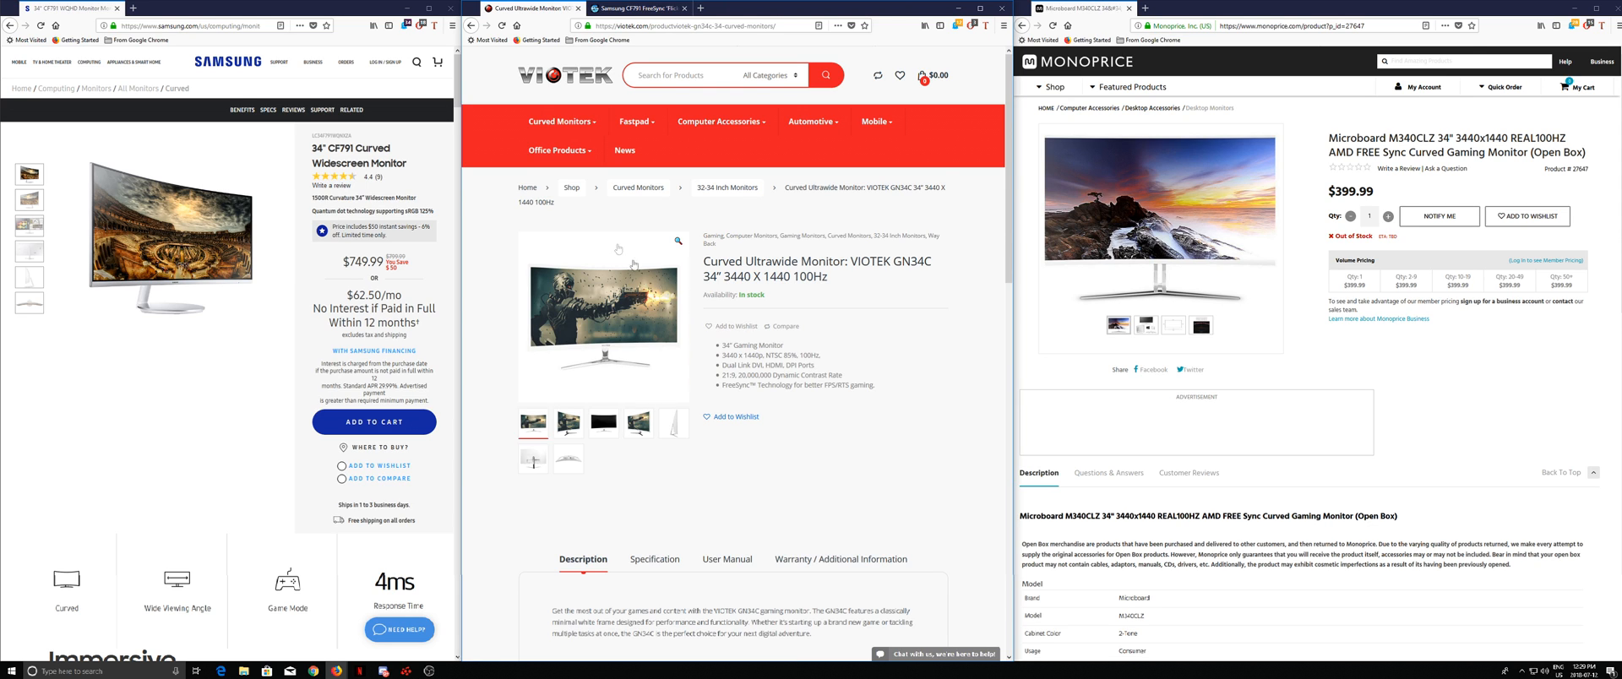
{"action": "mouse_move", "coordinate": [487, 389]}
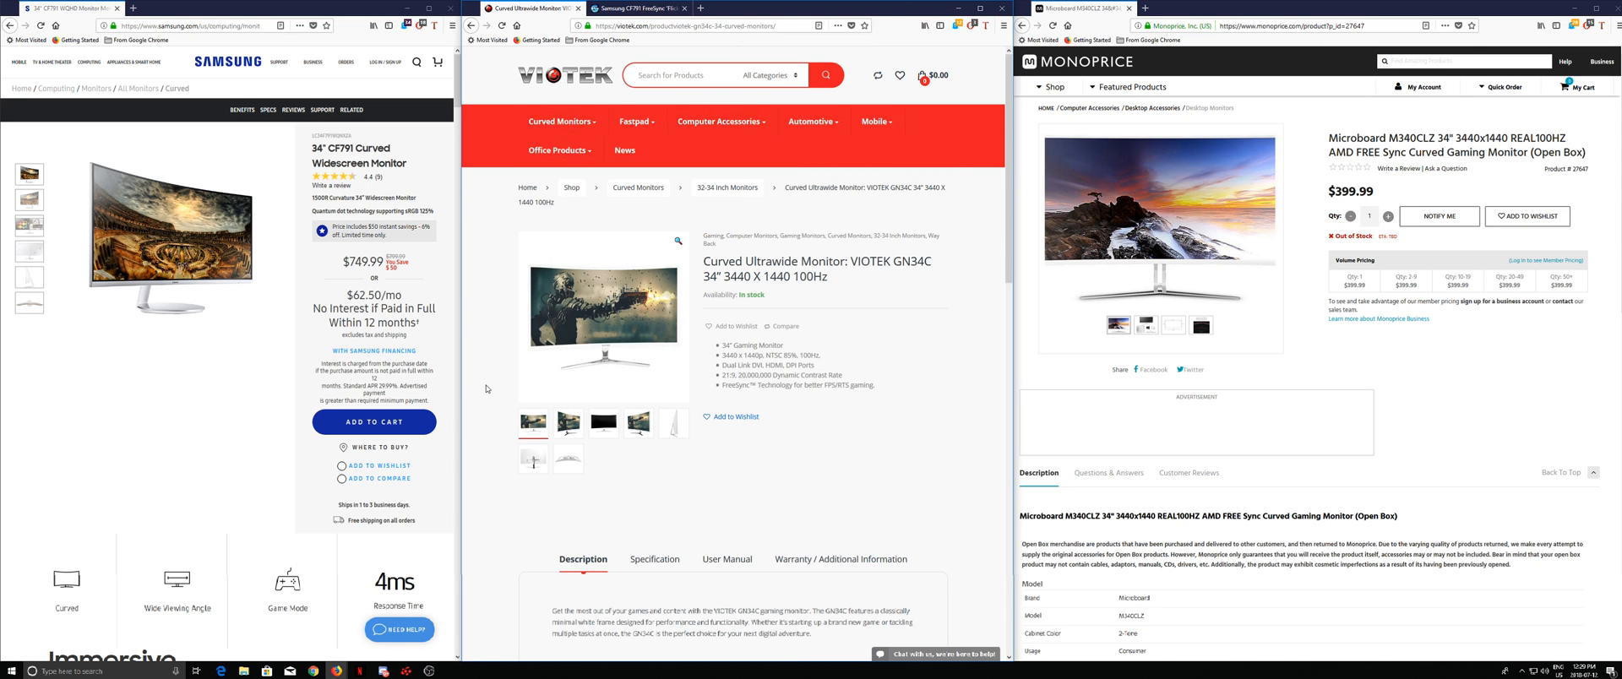
{"action": "mouse_move", "coordinate": [497, 358]}
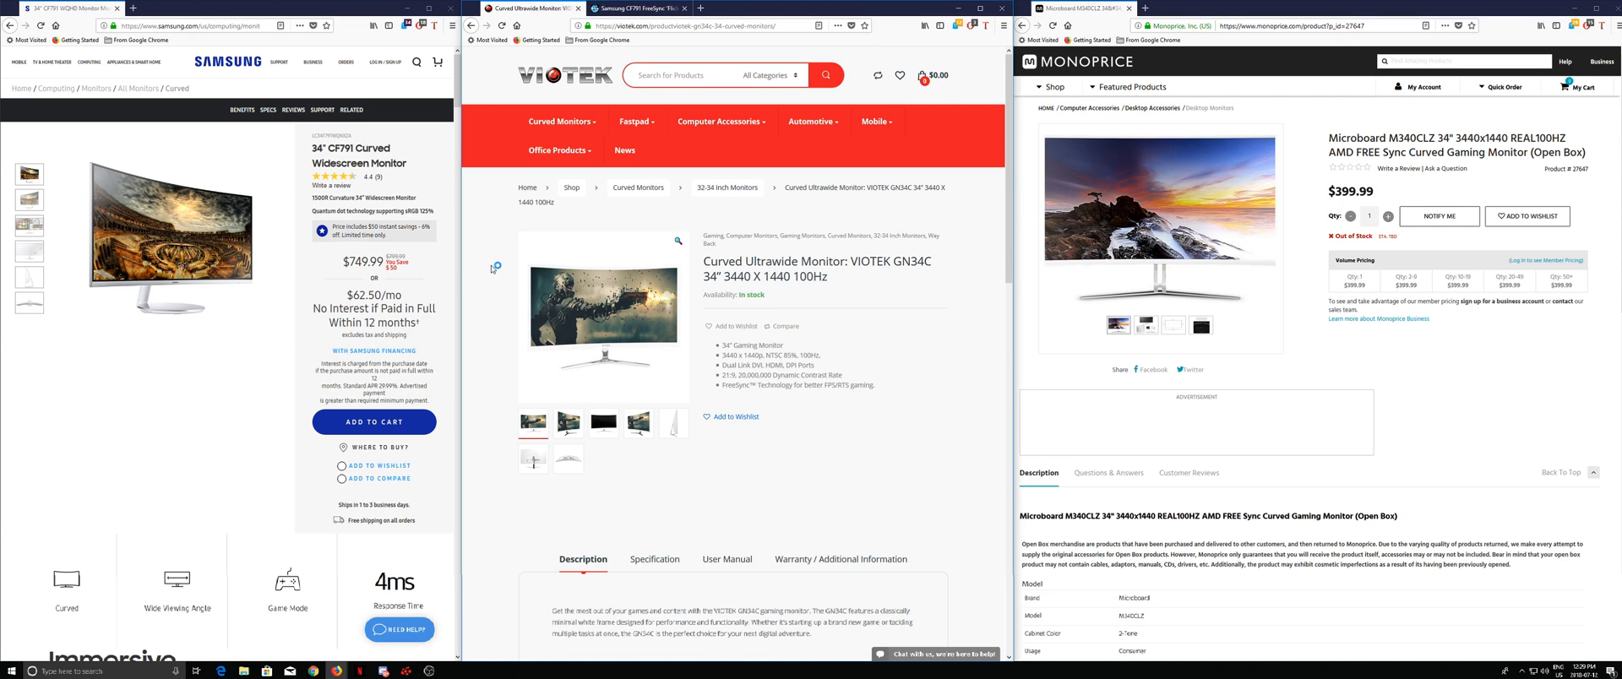
{"action": "mouse_move", "coordinate": [492, 270]}
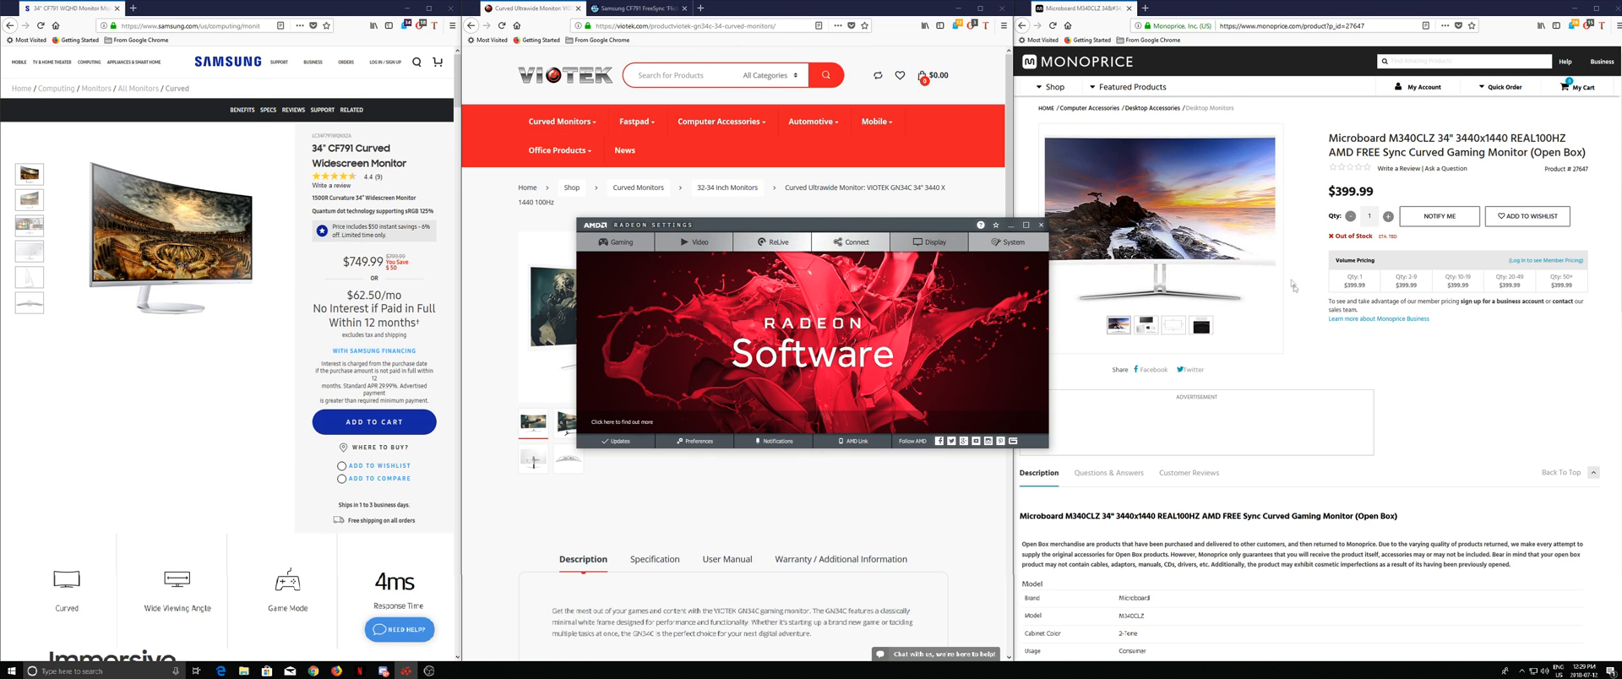
- Review the monitor's Display options, including Color Depth and FreeSync, in Radeon Settings
{"action": "left_click", "coordinate": [935, 242]}
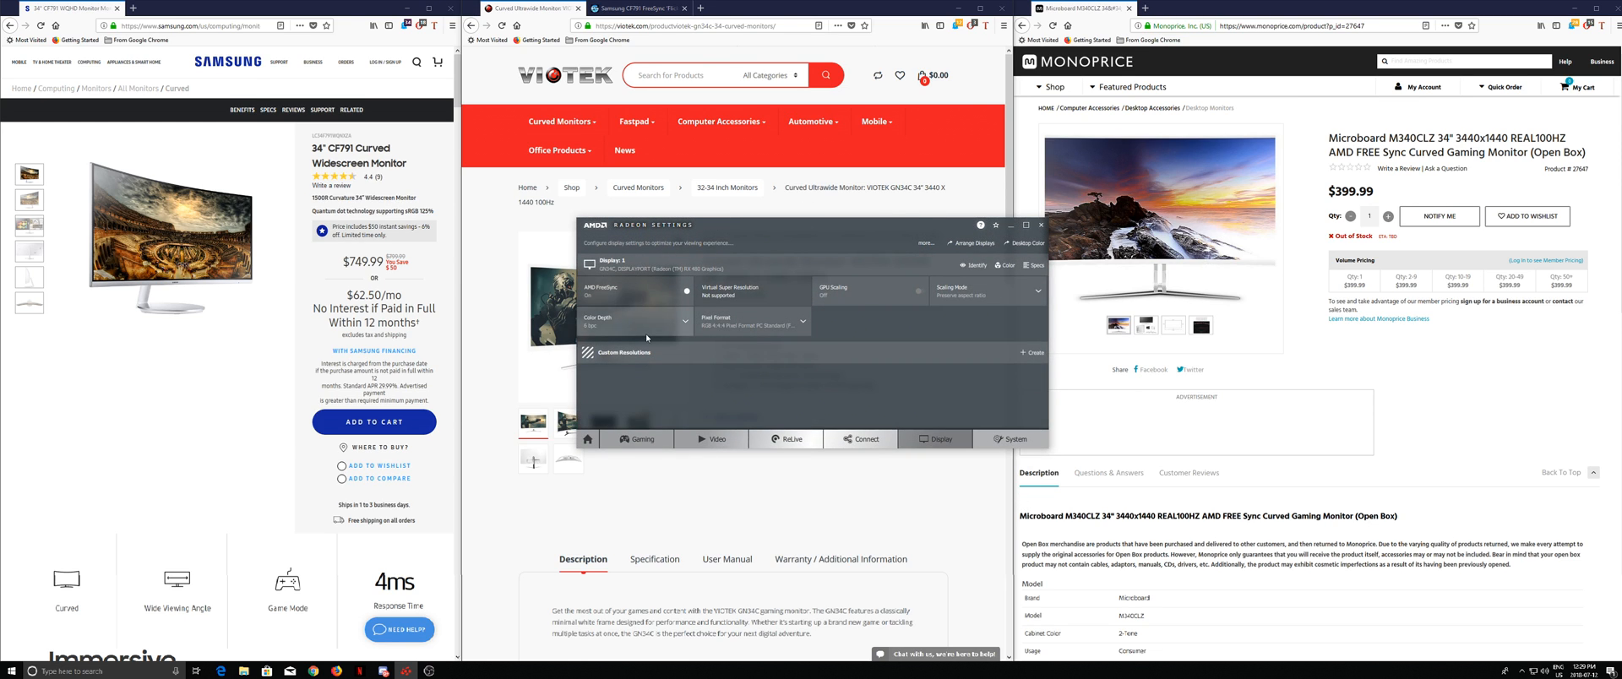
{"action": "left_click", "coordinate": [672, 321]}
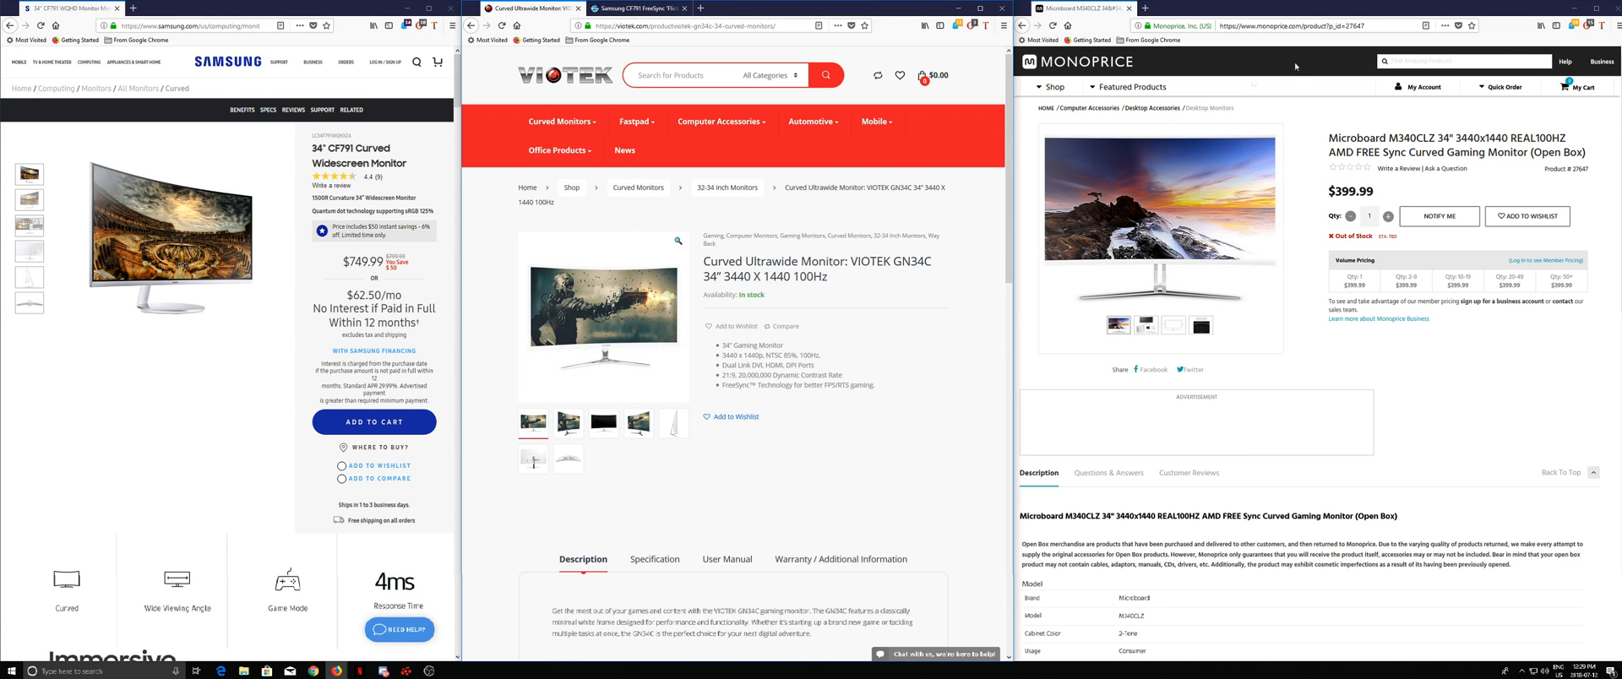
- Read the GamersNexus Samsung CF791 FreeSync flicker article, scrolling through it
{"action": "left_click", "coordinate": [721, 122]}
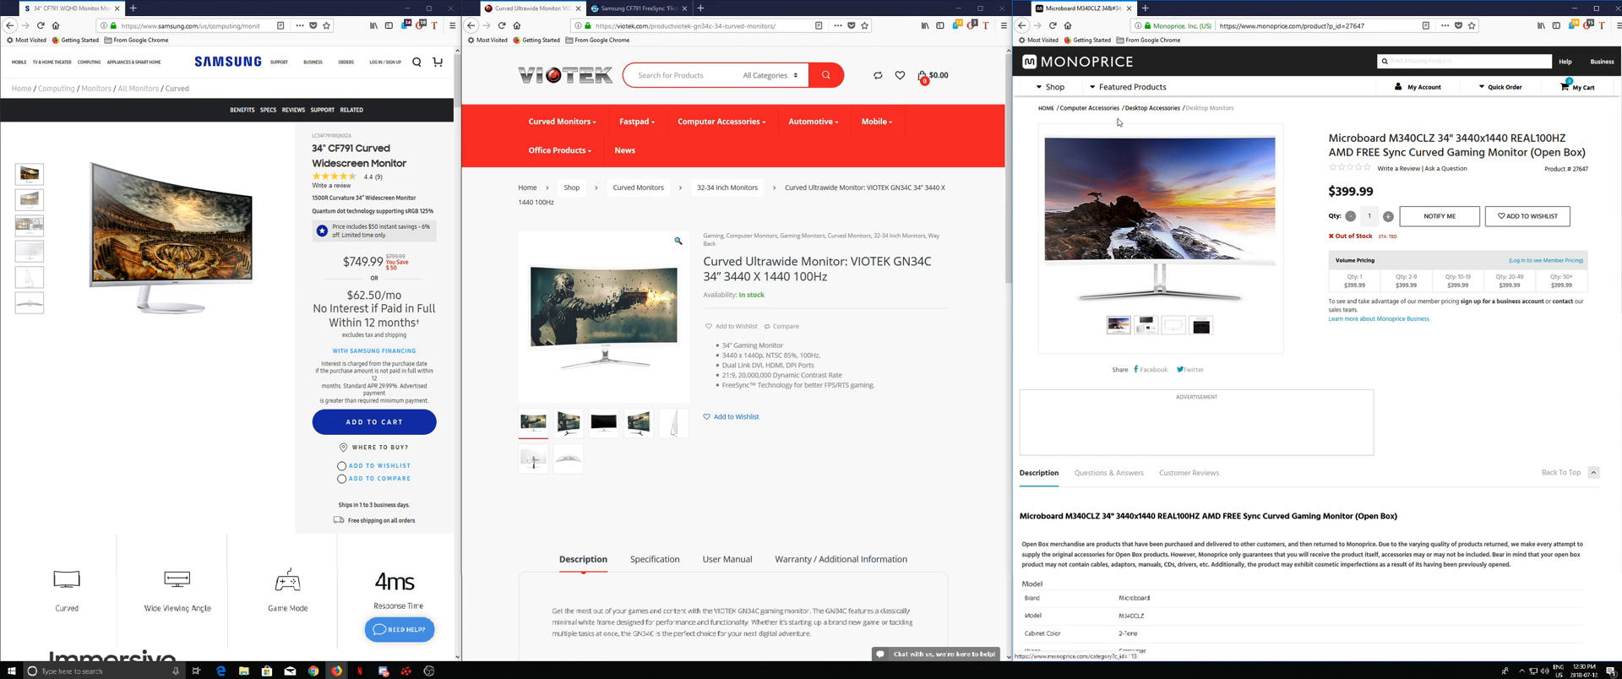
{"action": "left_click", "coordinate": [721, 122]}
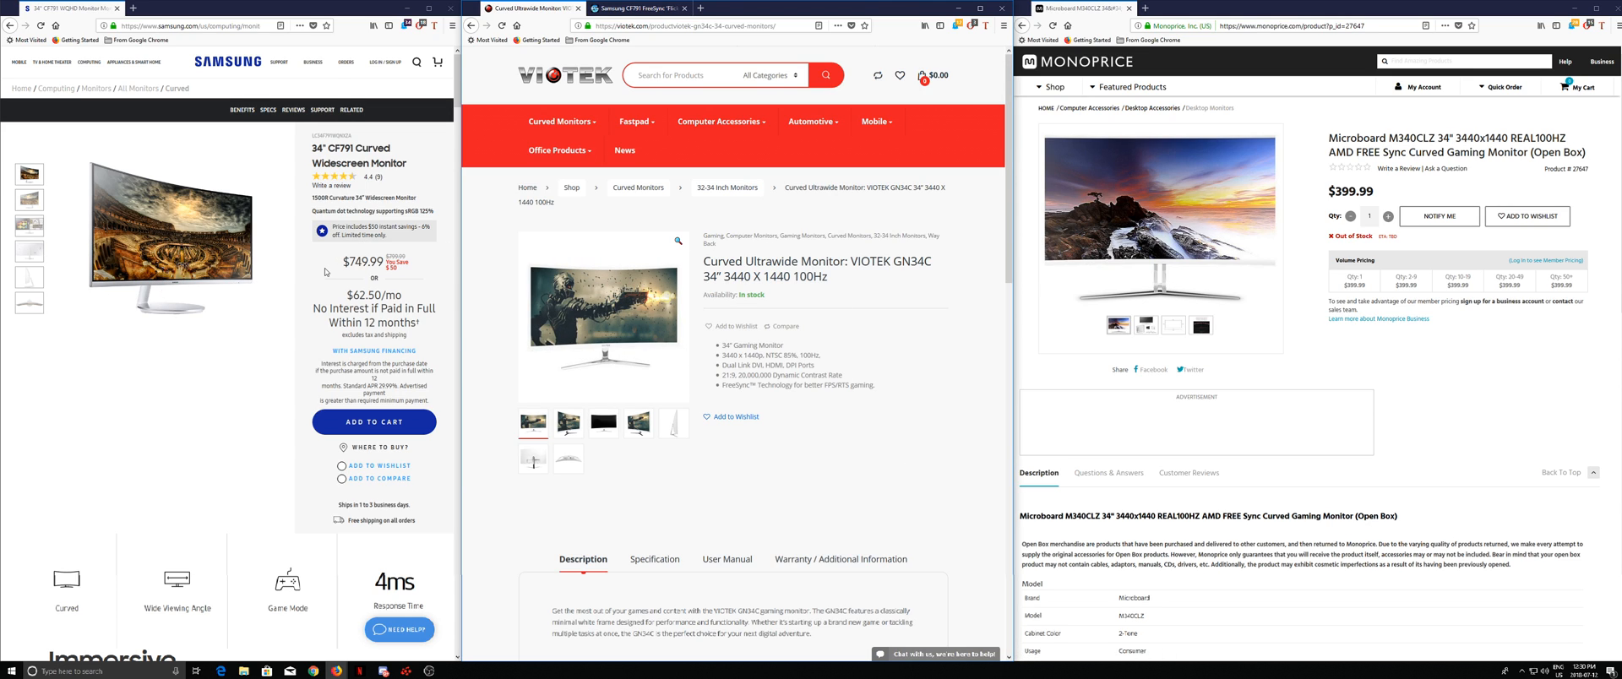
{"action": "left_click", "coordinate": [333, 176]}
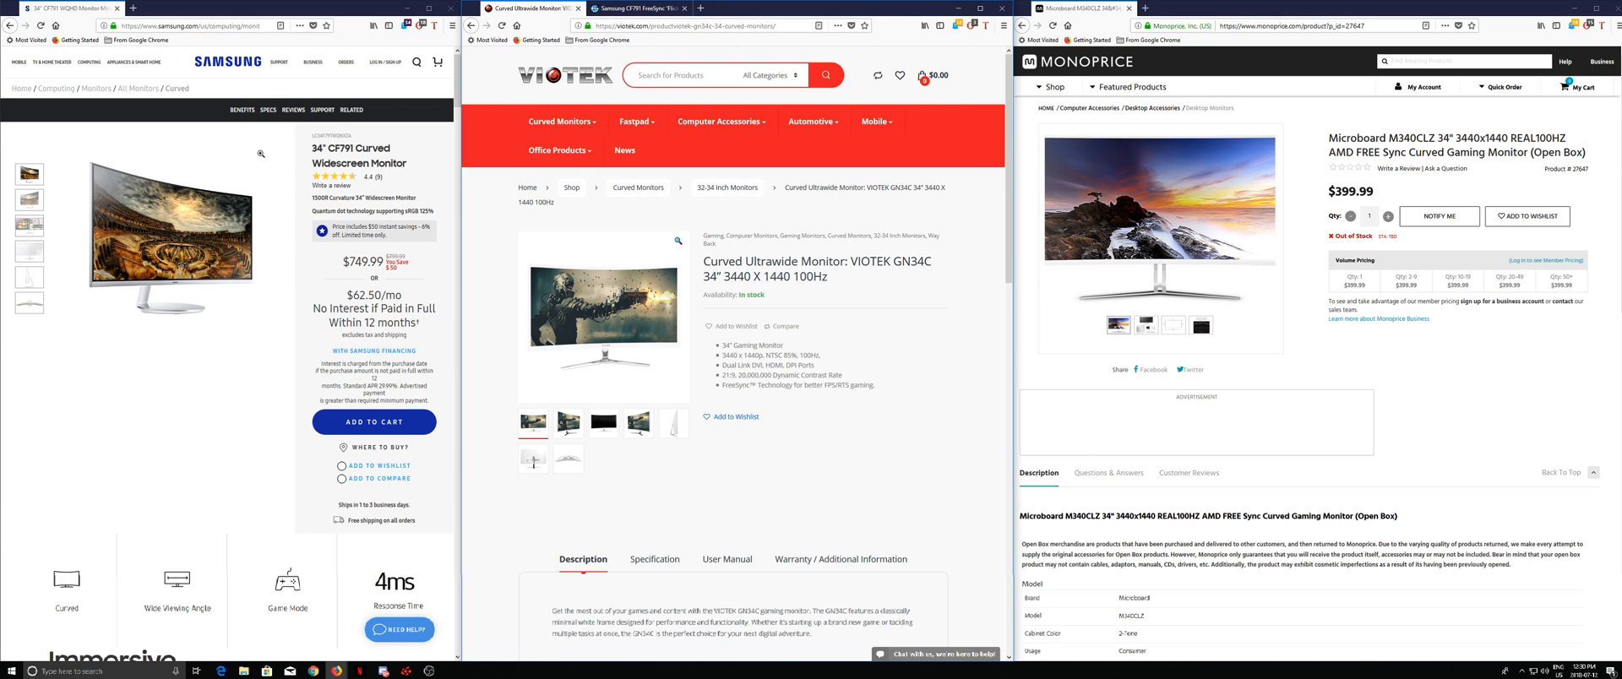
{"action": "mouse_move", "coordinate": [858, 280]}
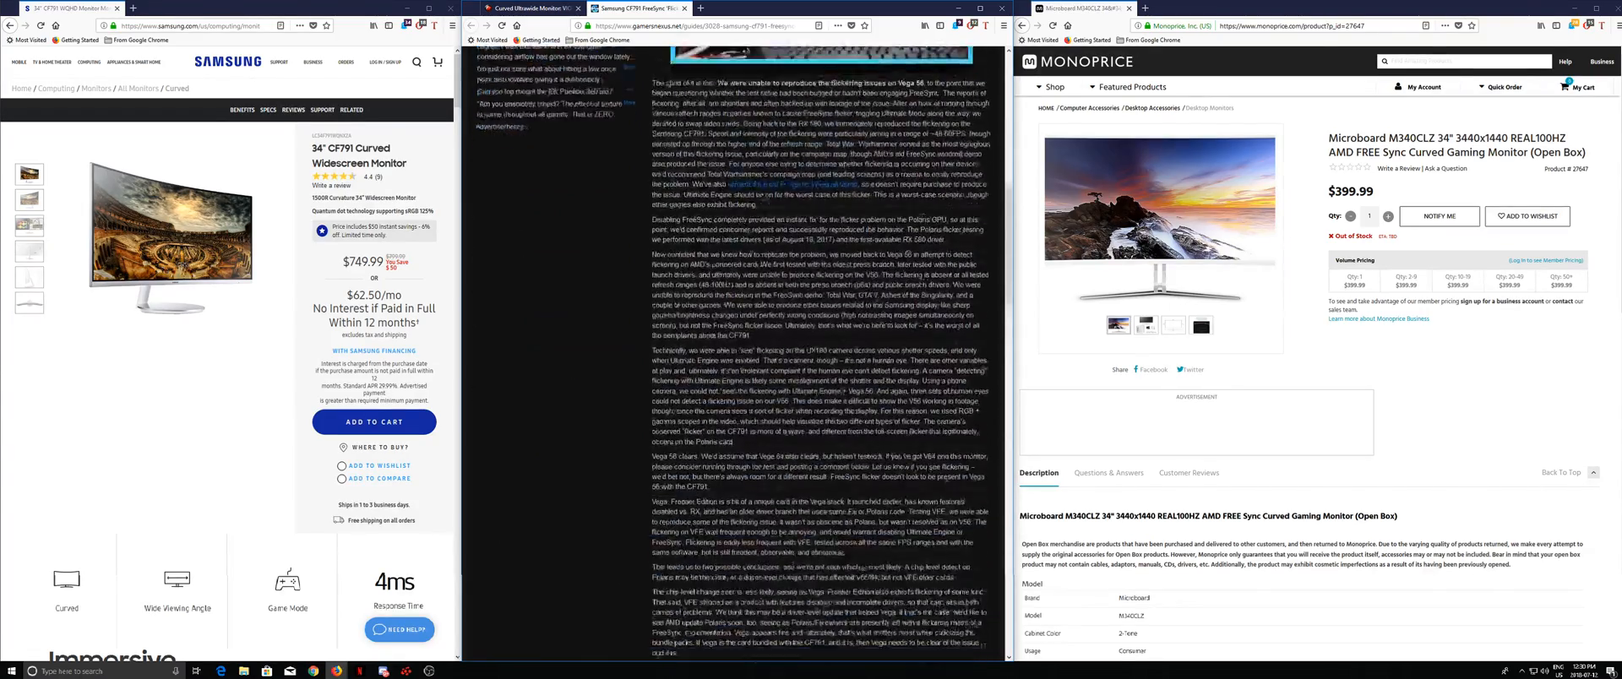
{"action": "scroll", "scroll_direction": "up", "scroll_amount": 3}
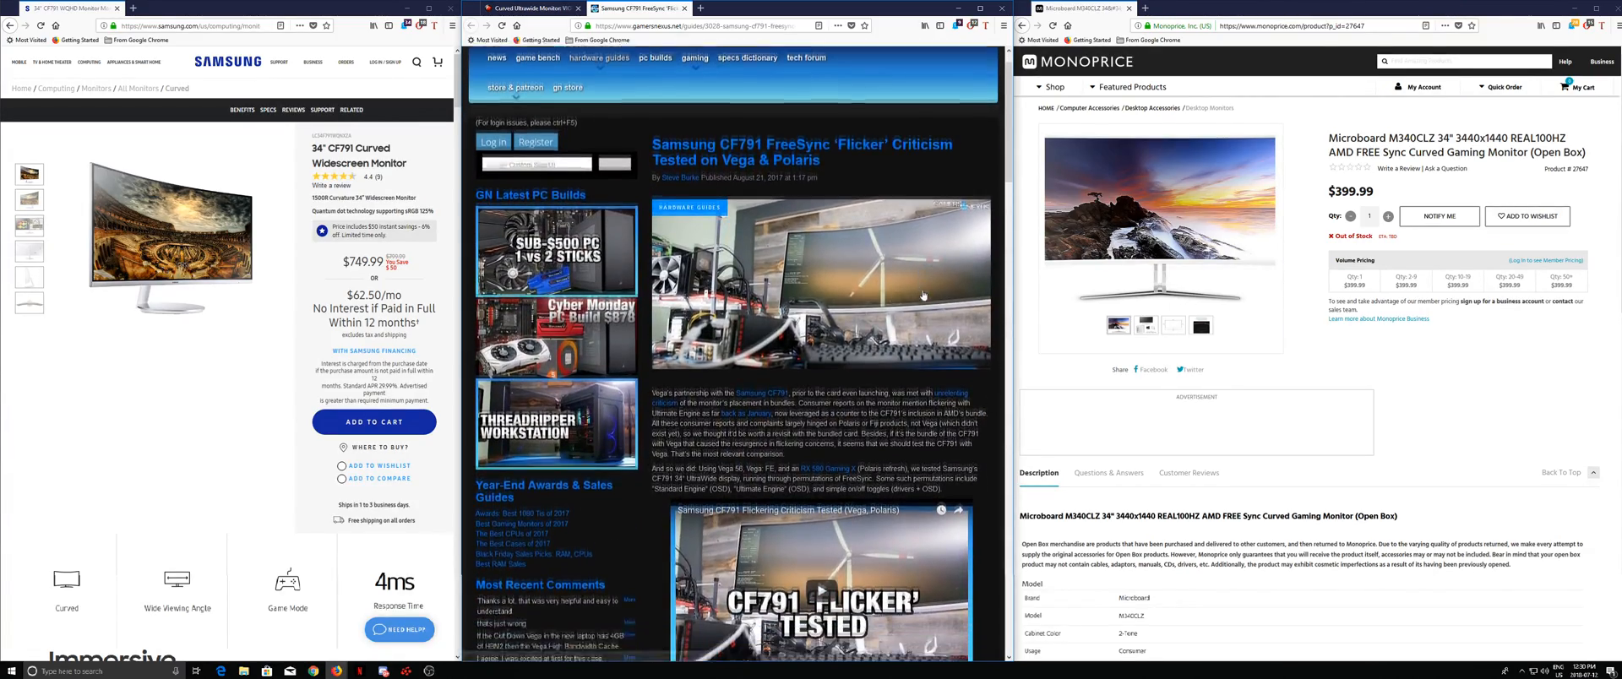
{"action": "scroll", "scroll_direction": "down", "scroll_amount": 3}
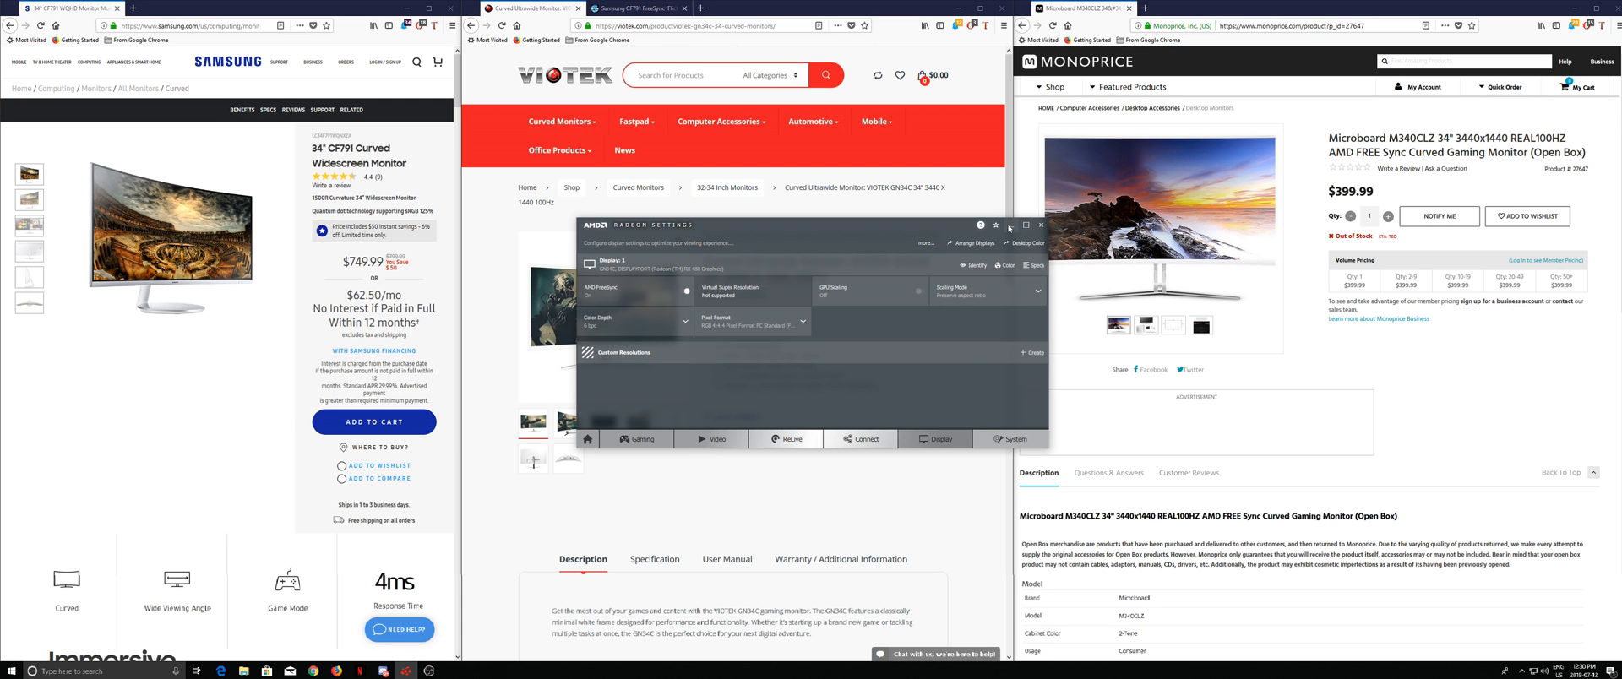
- Close Radeon Settings, leaving the three monitor product pages showing
{"action": "left_click", "coordinate": [1043, 225]}
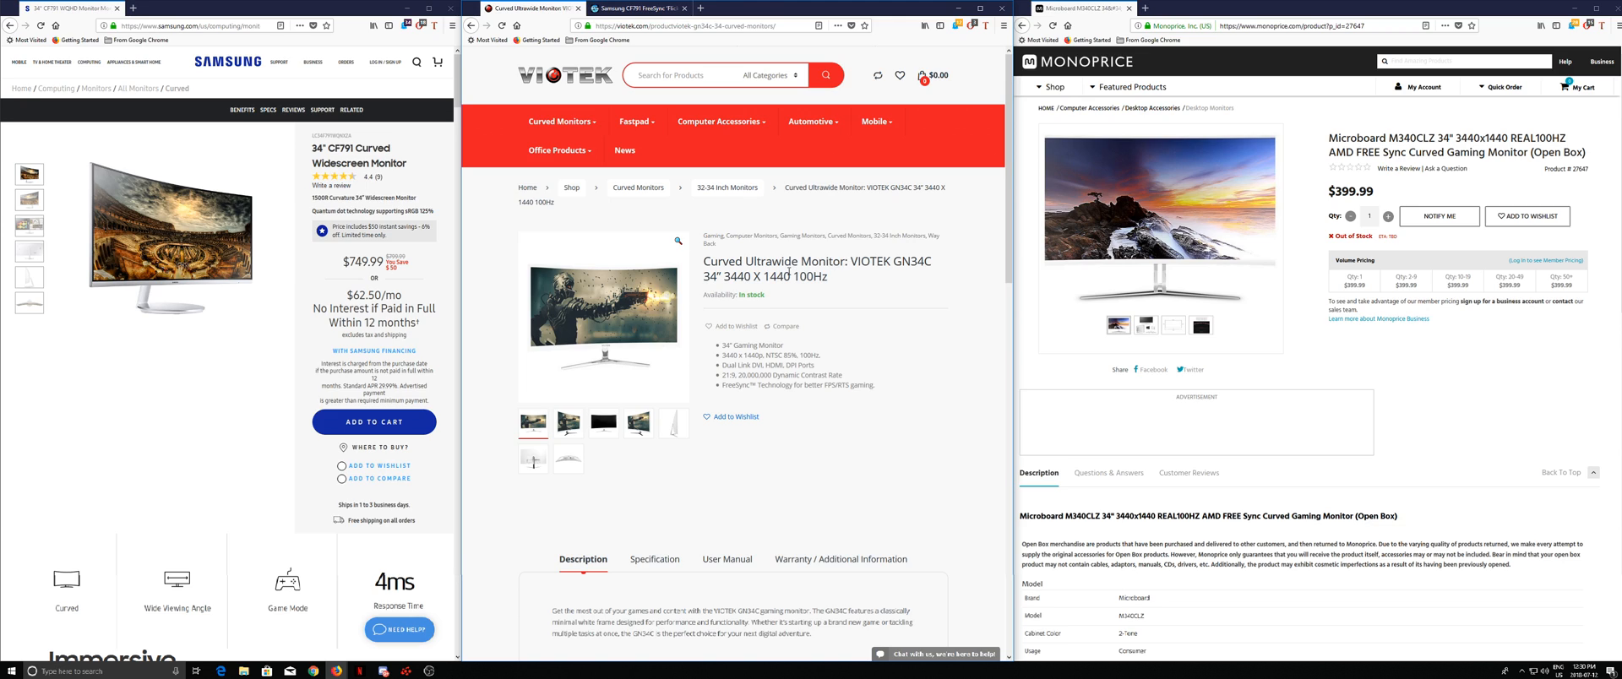
{"action": "mouse_move", "coordinate": [835, 279]}
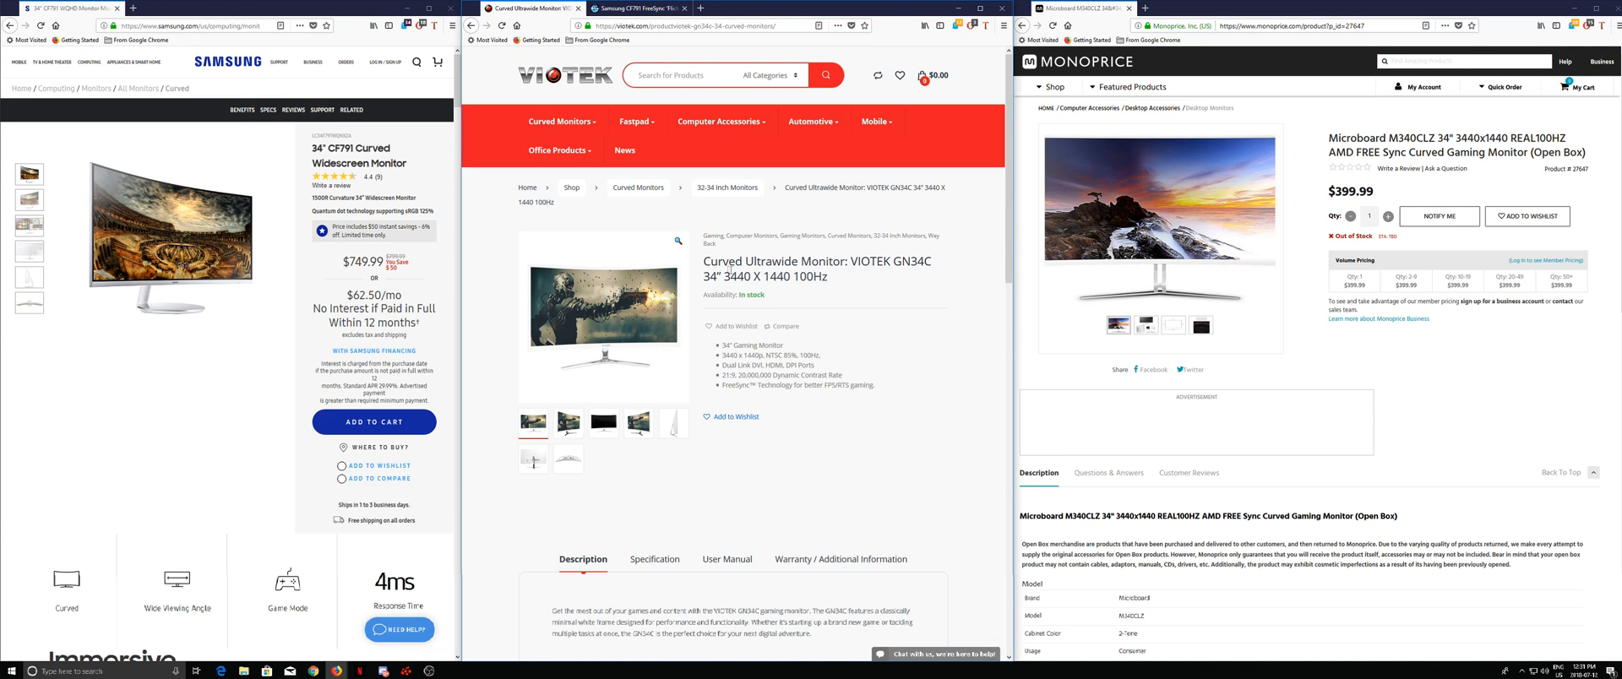
{"action": "mouse_move", "coordinate": [938, 286]}
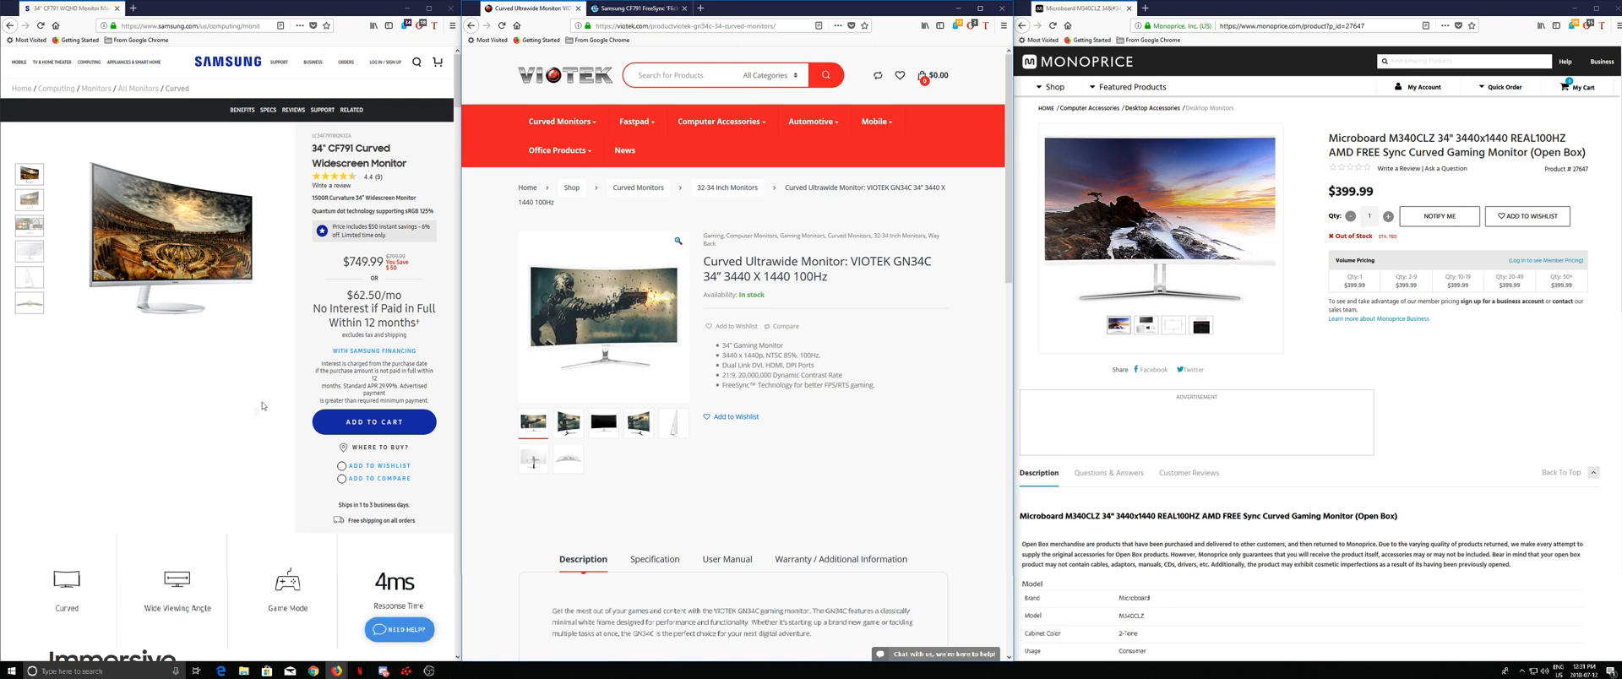
{"action": "mouse_move", "coordinate": [399, 669]}
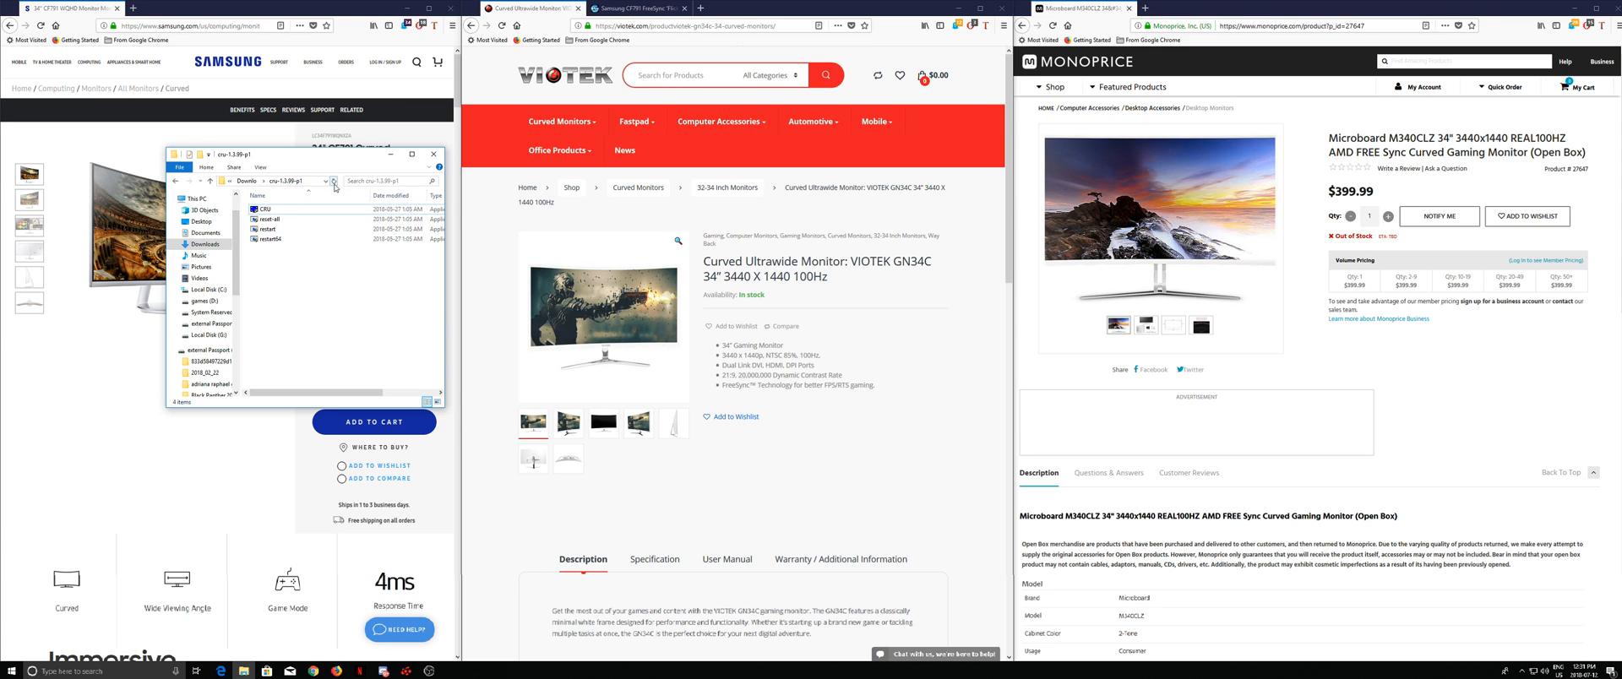
{"action": "mouse_move", "coordinate": [333, 181]}
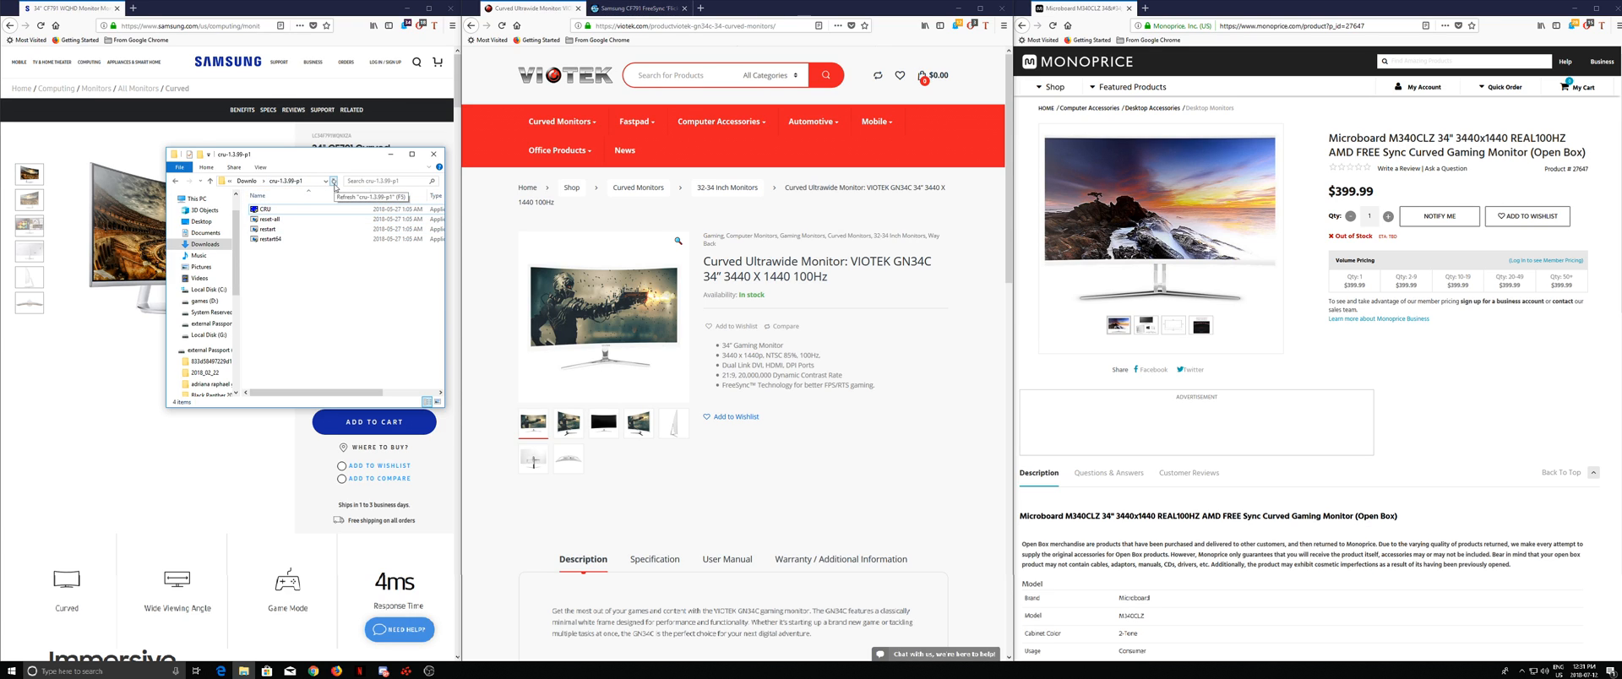
- Run CRU.exe from Downloads, check its resolution and range entries, and accept them with OK
{"action": "left_click", "coordinate": [267, 209]}
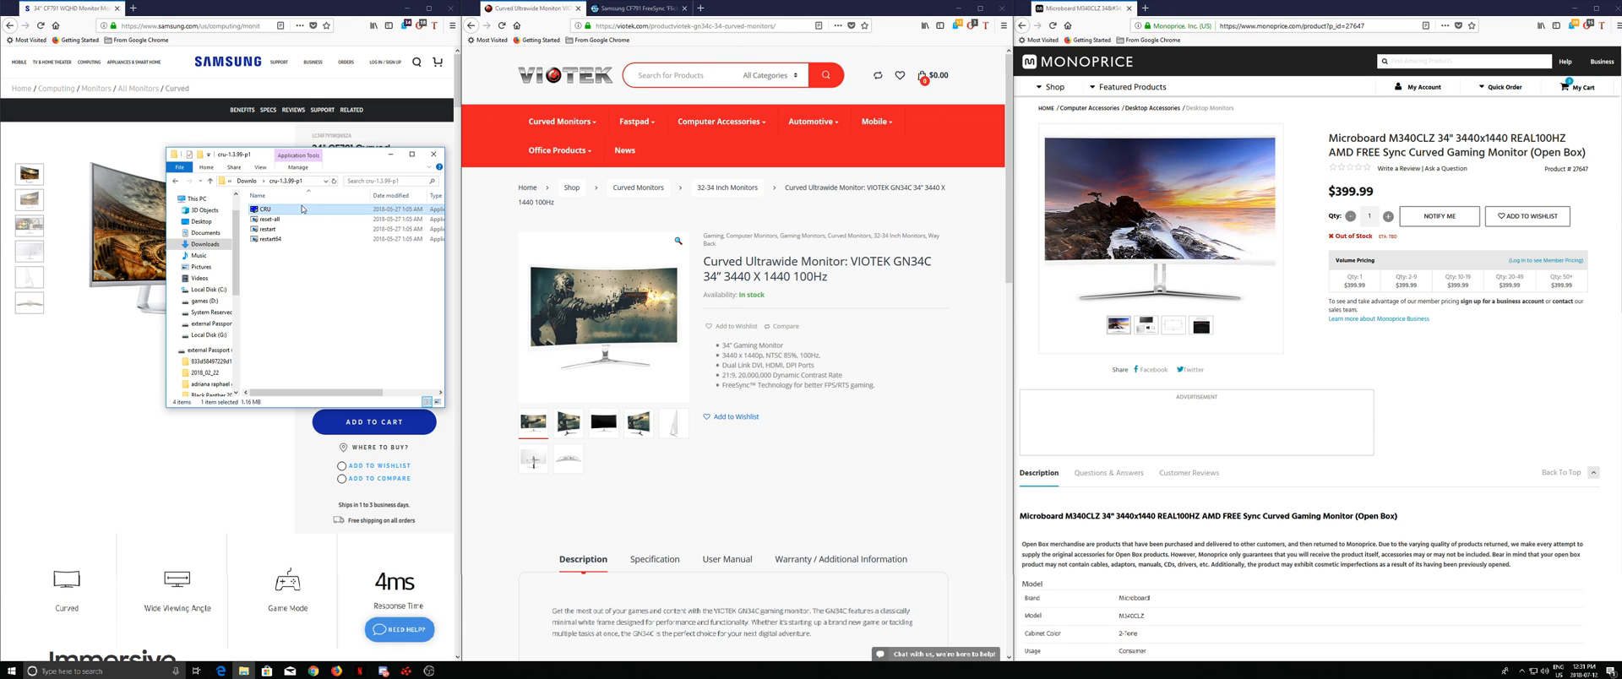
{"action": "double_click", "coordinate": [265, 208]}
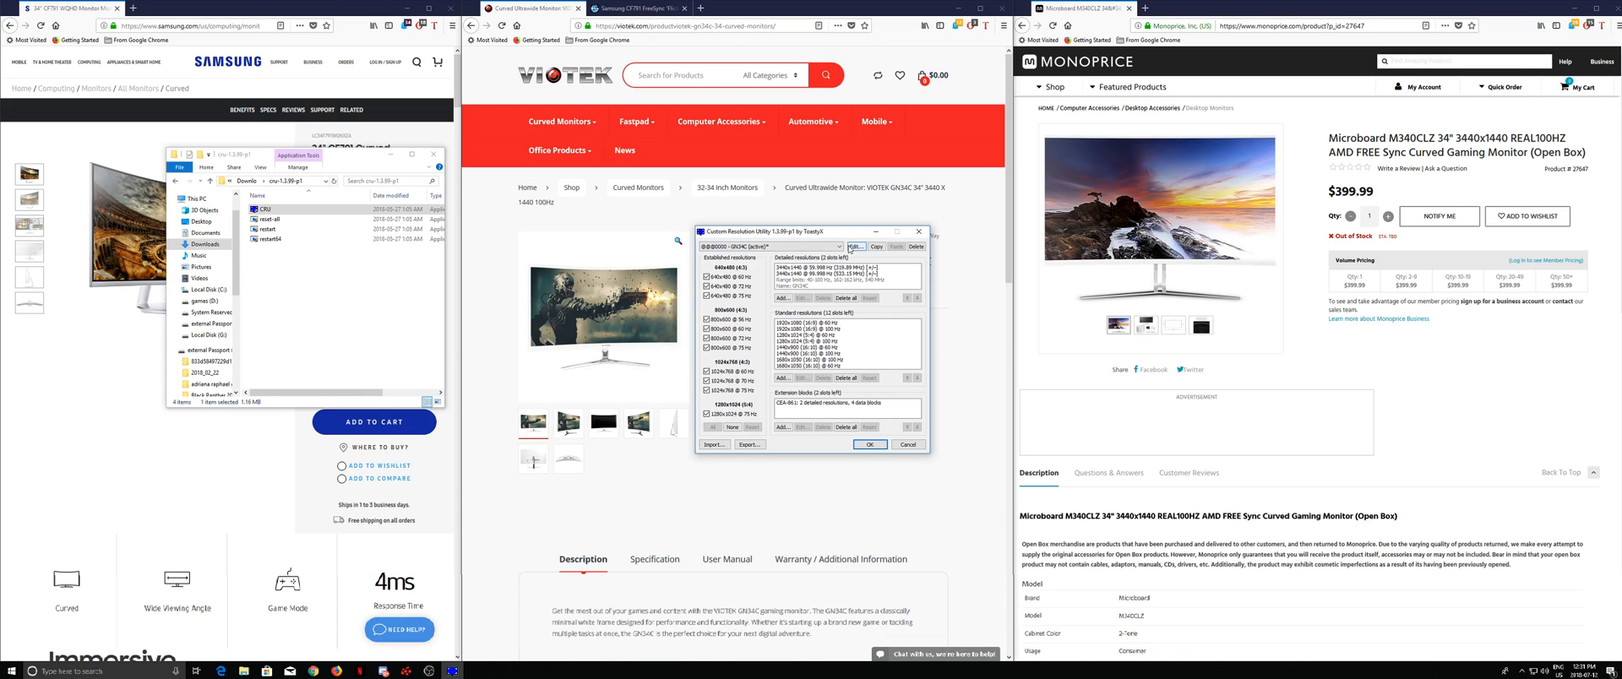
{"action": "left_click", "coordinate": [853, 246]}
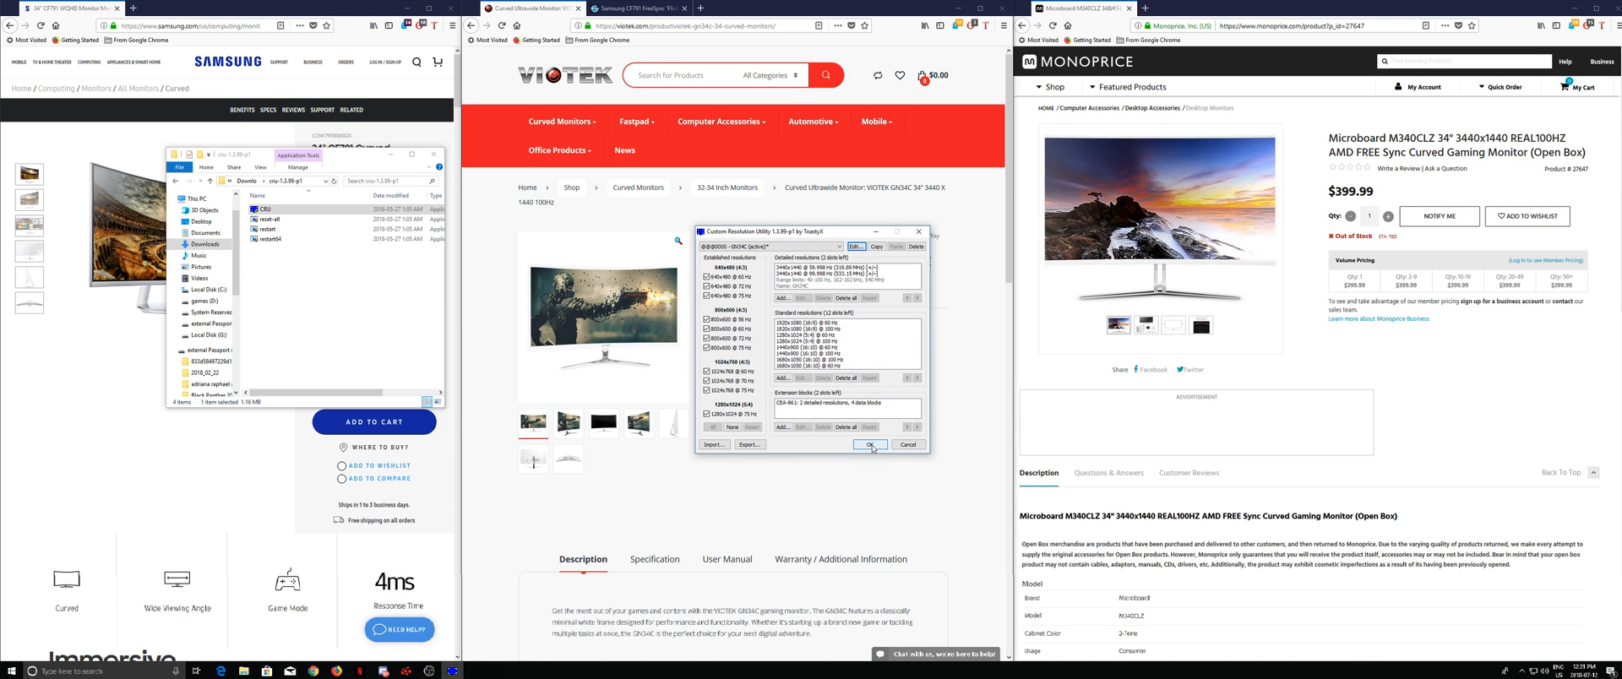
{"action": "left_click", "coordinate": [870, 445]}
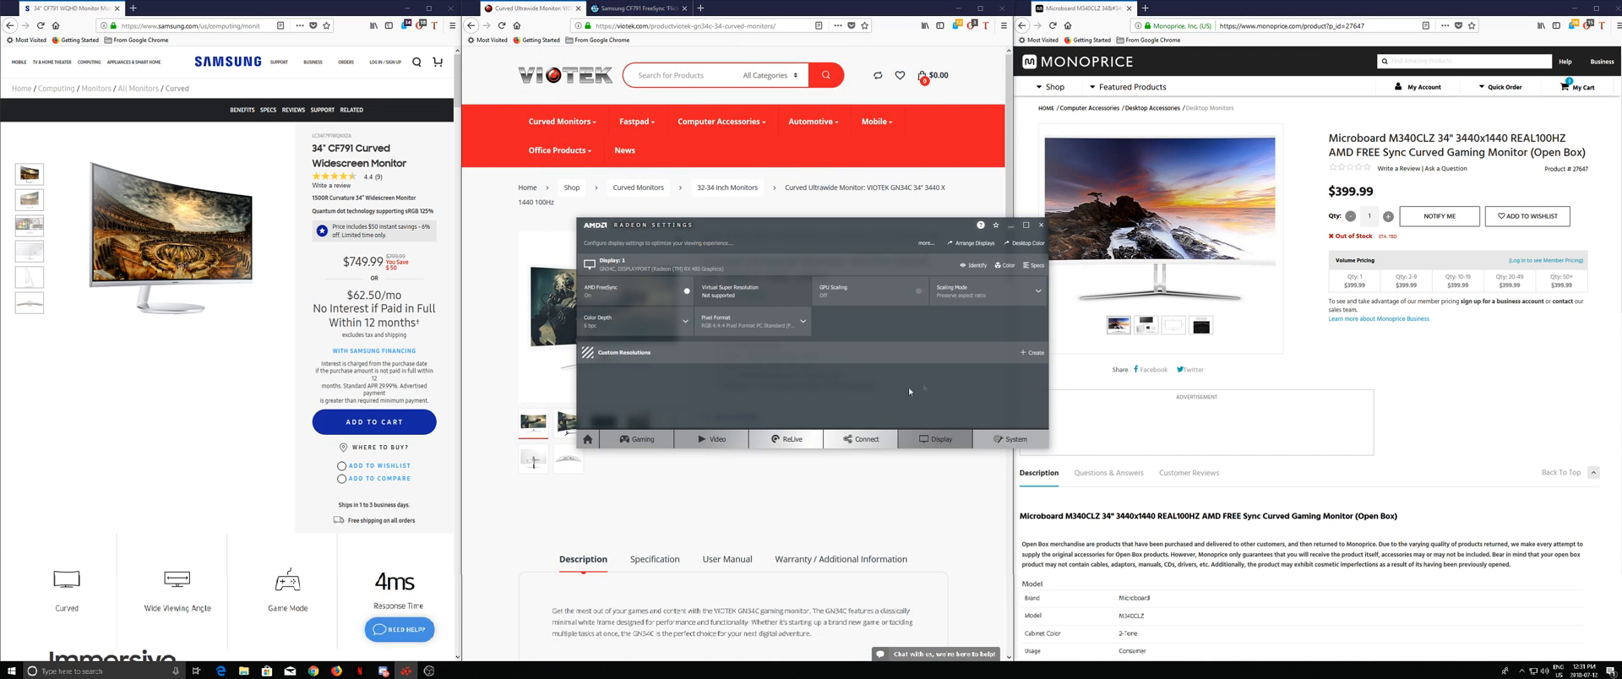
{"action": "mouse_move", "coordinate": [609, 293]}
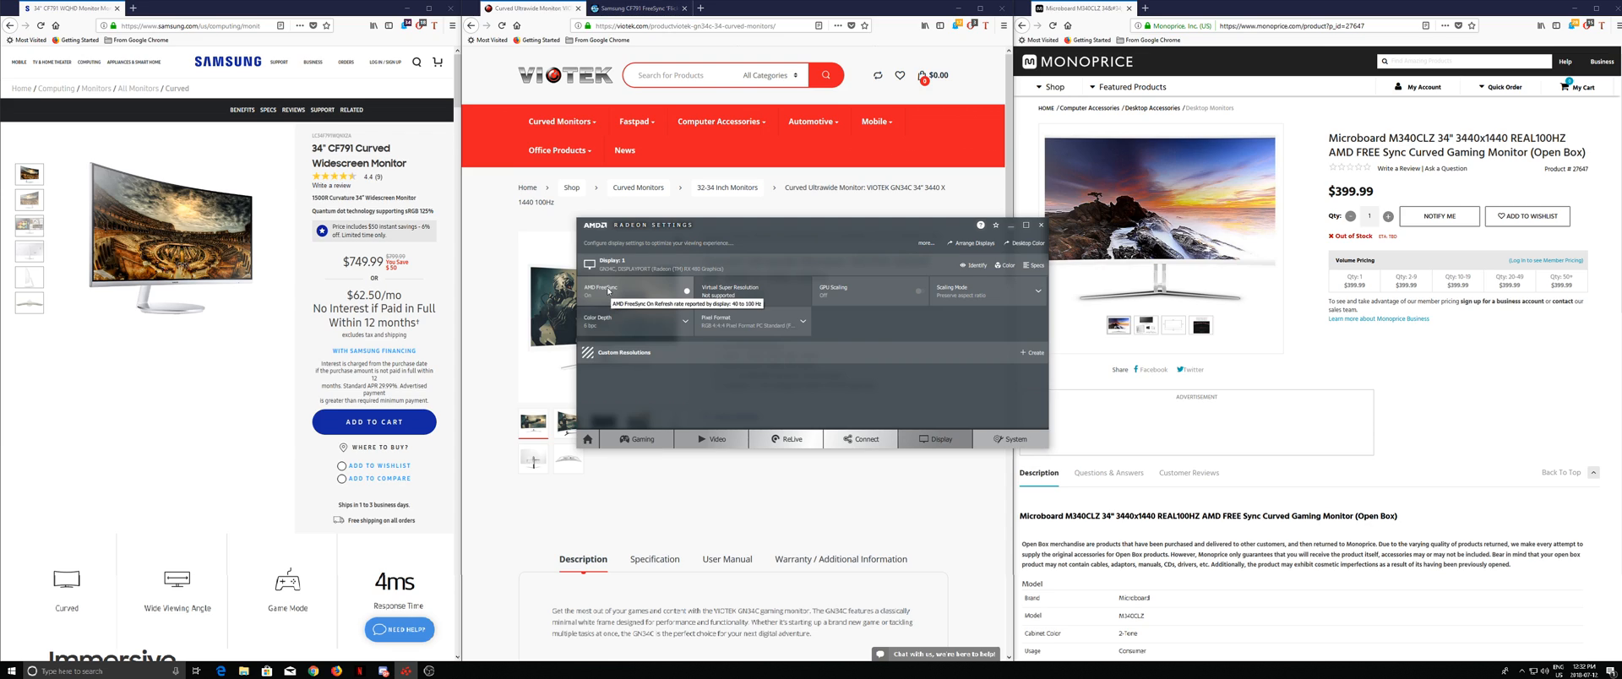